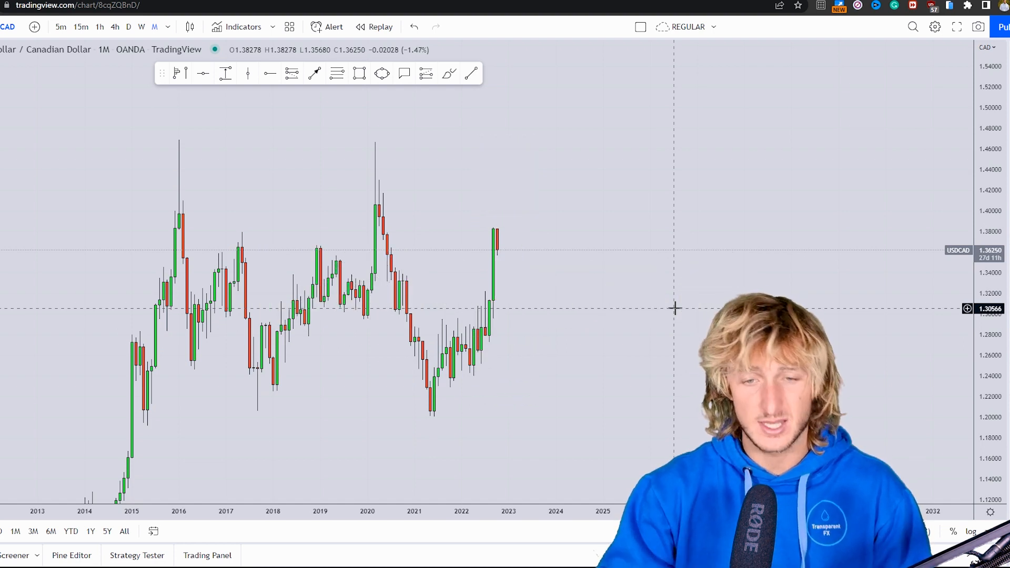
{"action": "mouse_move", "coordinate": [482, 445]}
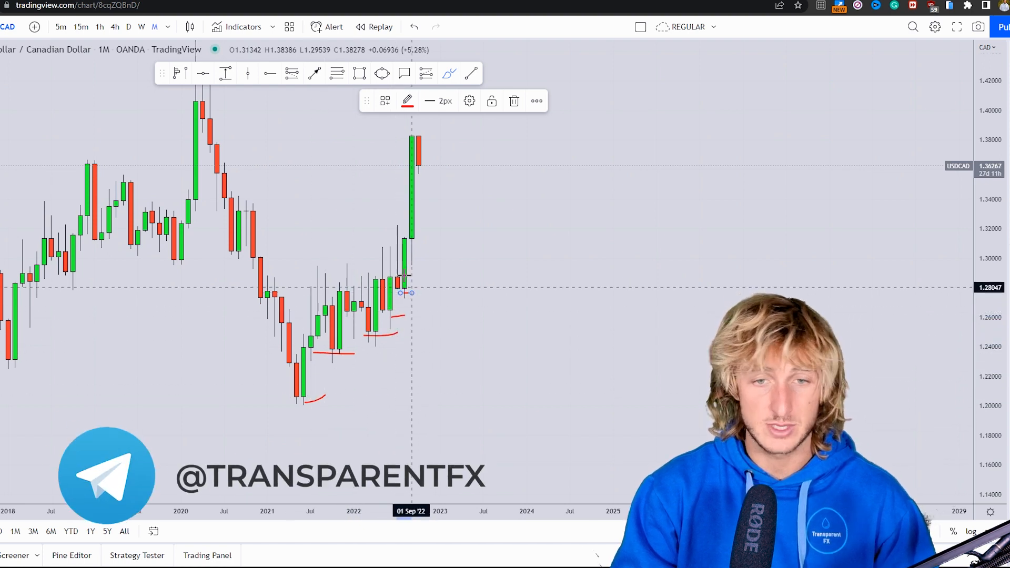
Step: Undo the brush-drawn triangle lines, keeping the blue 1.29–1.30 resistance box
{"action": "left_click", "coordinate": [413, 26]}
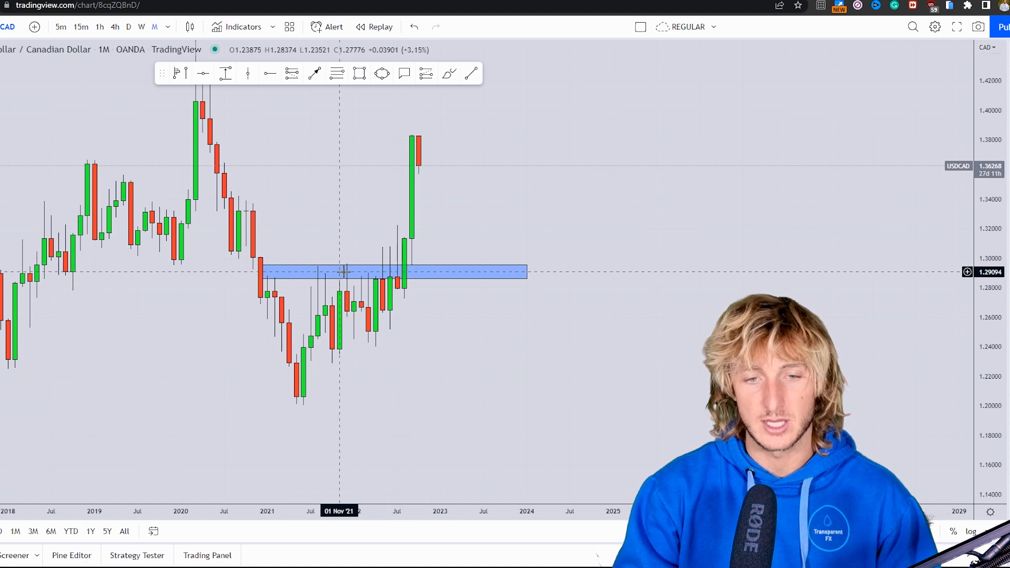
{"action": "mouse_move", "coordinate": [396, 281]}
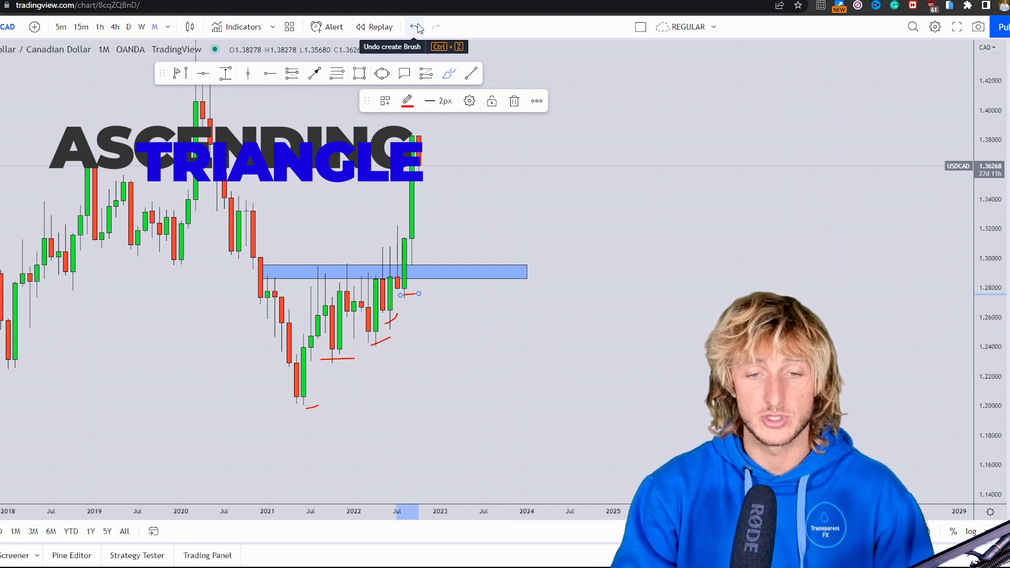
{"action": "left_click", "coordinate": [414, 26]}
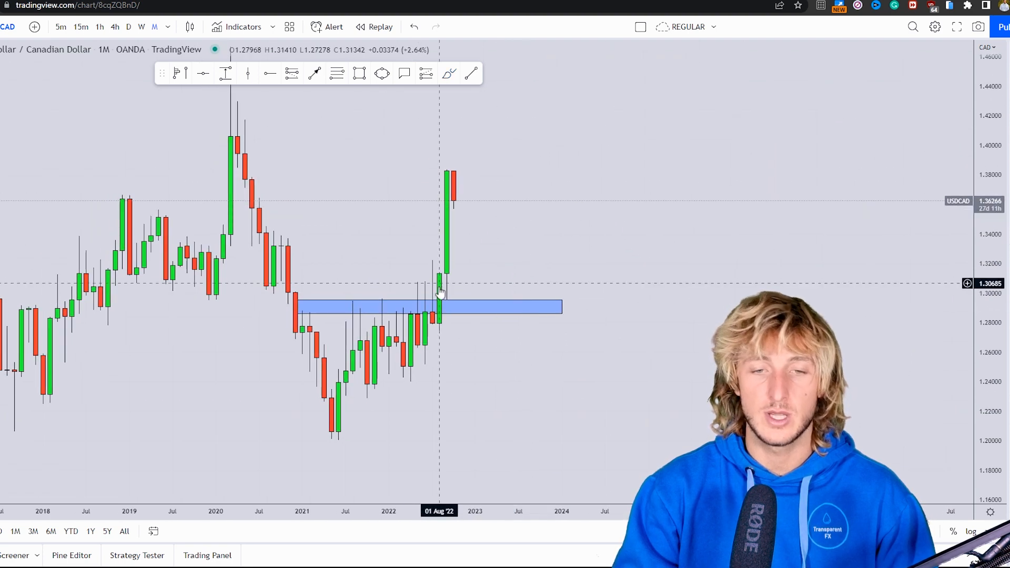
{"action": "mouse_move", "coordinate": [451, 183]}
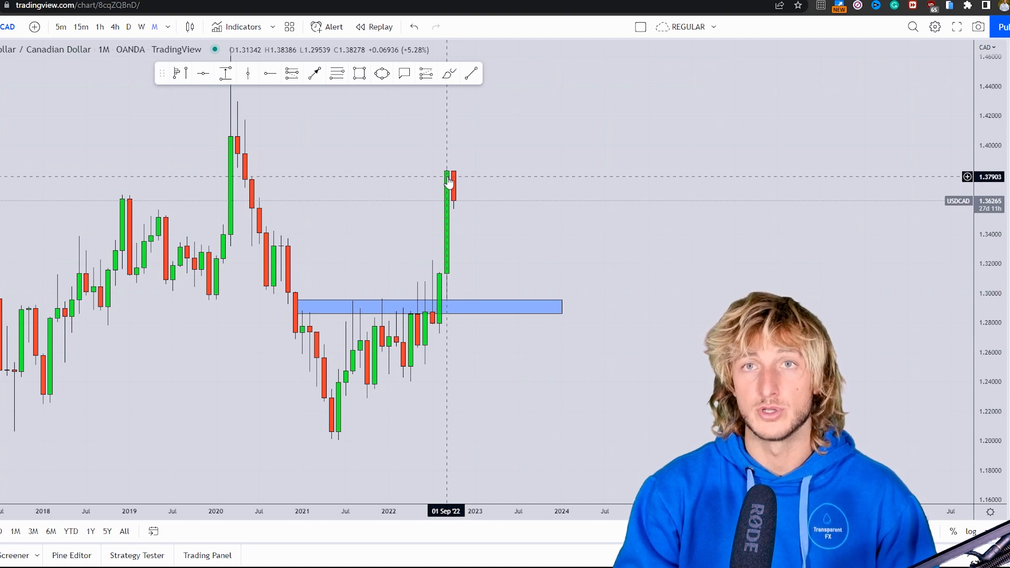
Step: Switch USDCAD to weekly candles and undo the sketched W-pattern strokes
{"action": "left_click", "coordinate": [141, 26]}
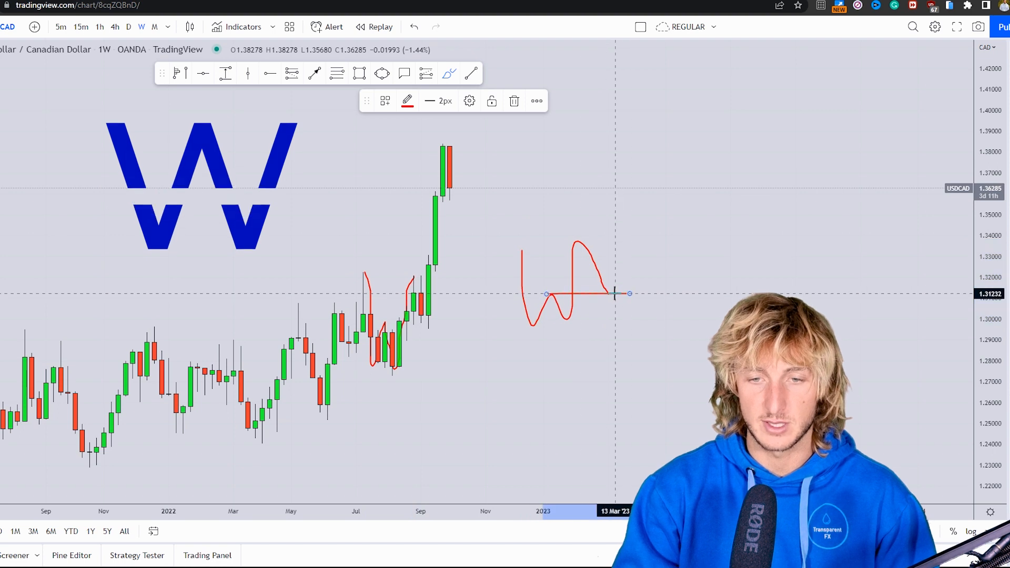
{"action": "left_click", "coordinate": [413, 27]}
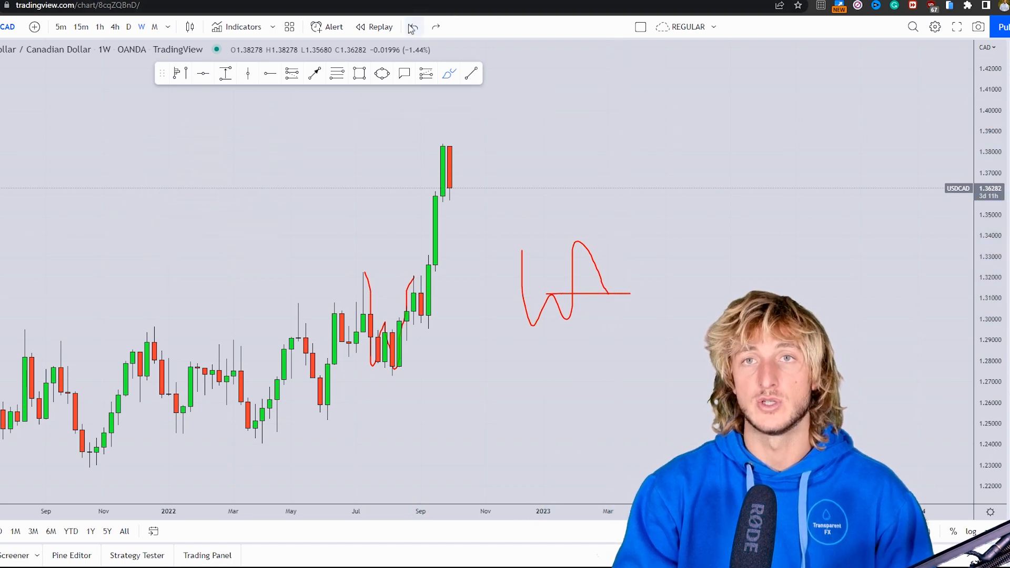
{"action": "left_click", "coordinate": [414, 27]}
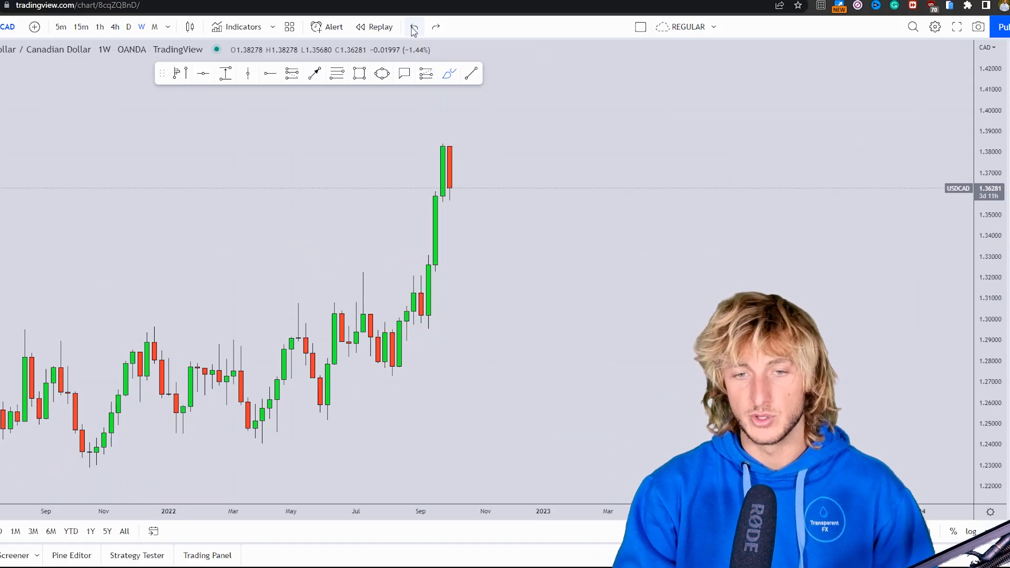
{"action": "mouse_move", "coordinate": [198, 101]}
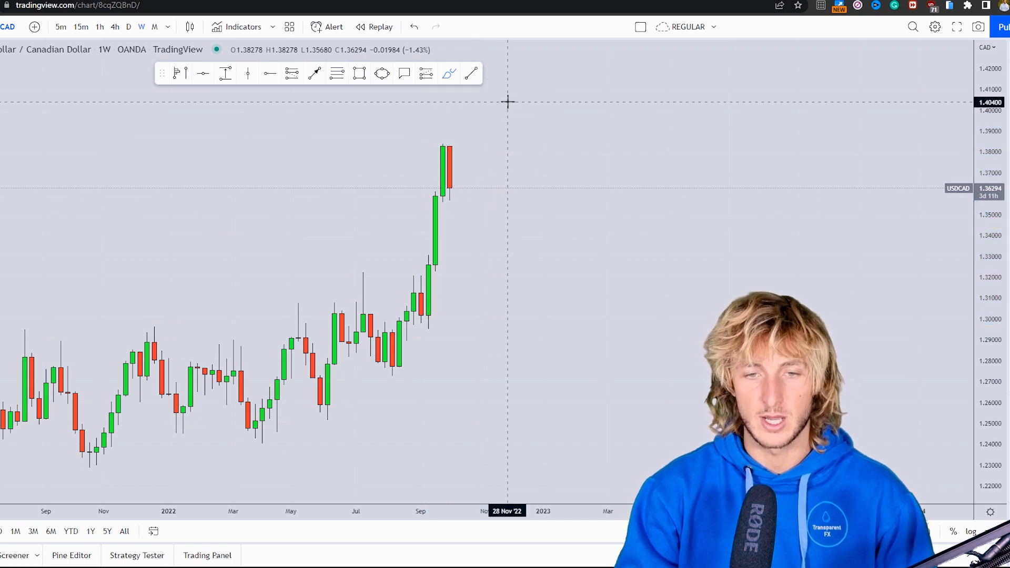
{"action": "mouse_move", "coordinate": [449, 90]}
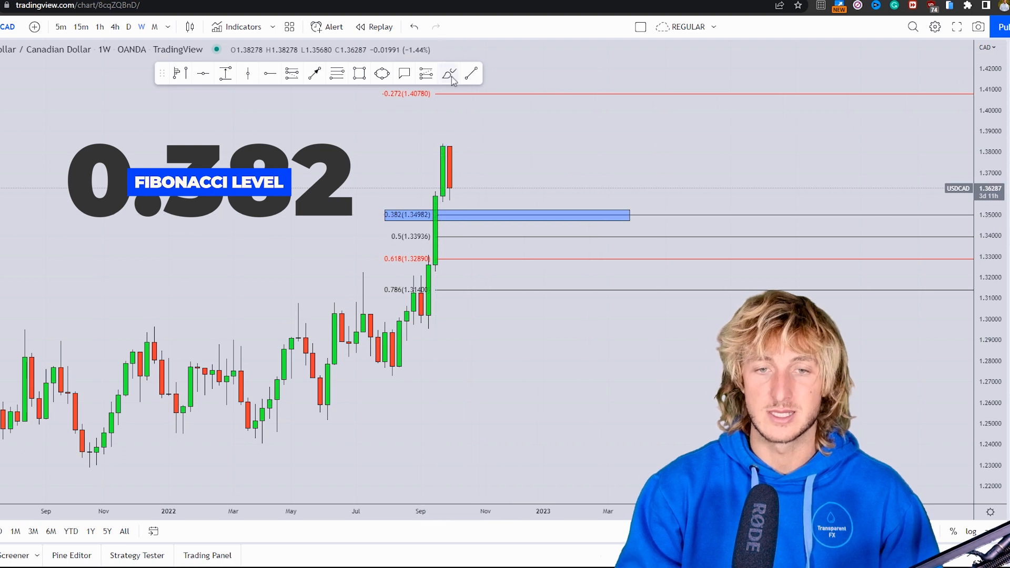
Step: Switch to freehand drawing, then undo the sketched projected path over the Fib levels
{"action": "left_click", "coordinate": [449, 73]}
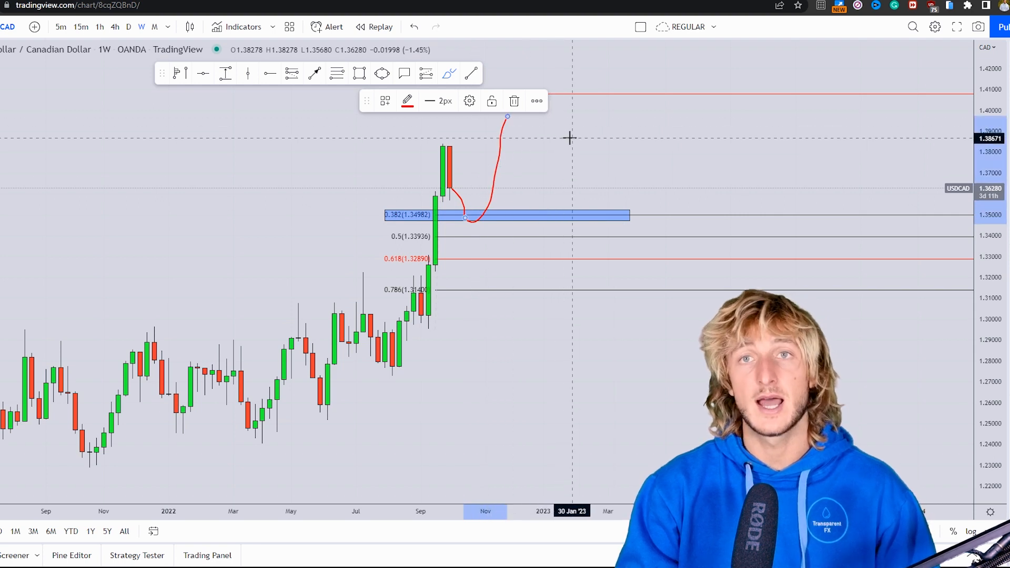
{"action": "left_click", "coordinate": [415, 26]}
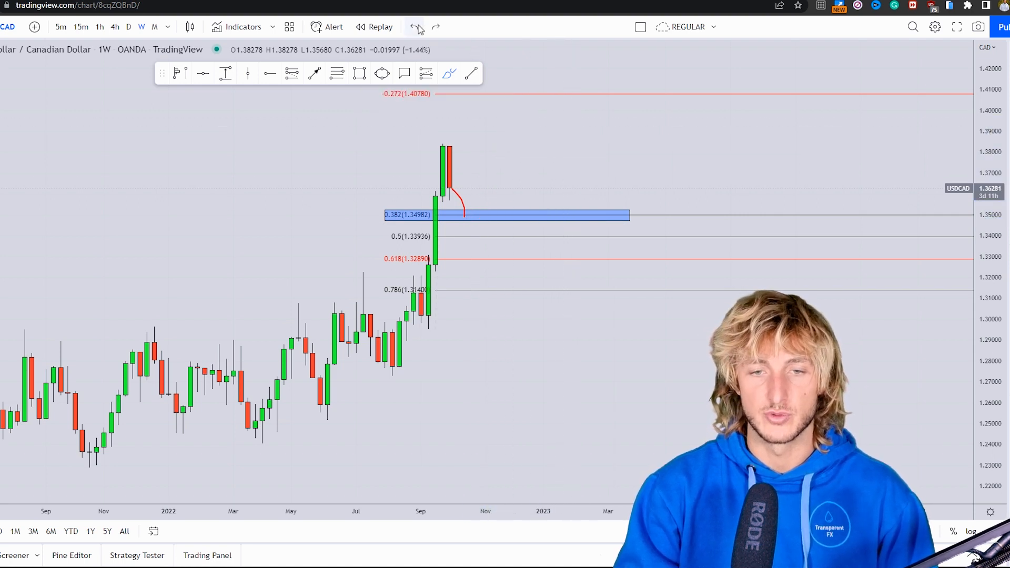
{"action": "left_click", "coordinate": [442, 200]}
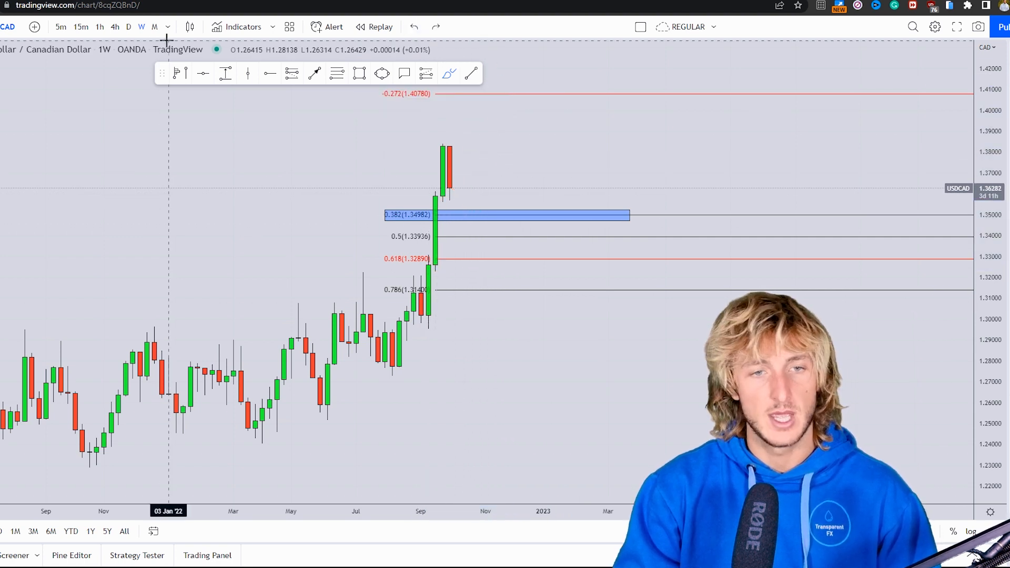
Step: Put USDCAD on daily candles and undo the last red swing sketch stroke
{"action": "left_click", "coordinate": [128, 26]}
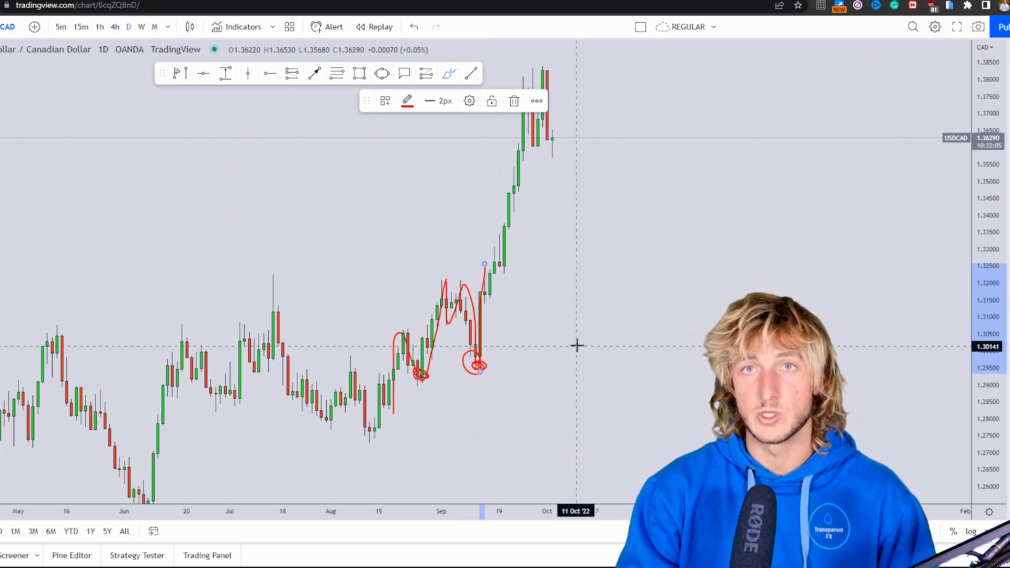
{"action": "mouse_move", "coordinate": [494, 297]}
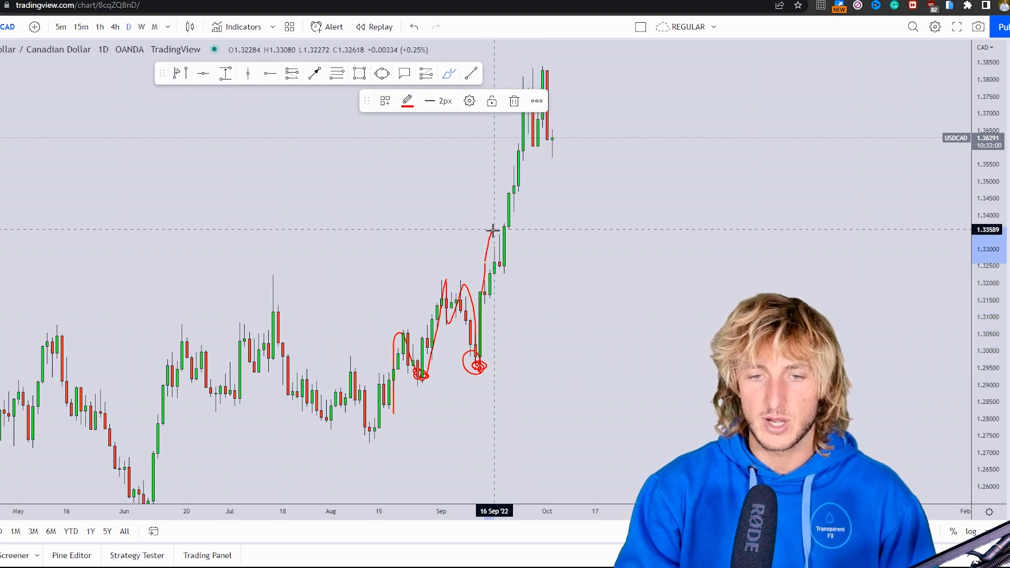
{"action": "mouse_move", "coordinate": [498, 237]}
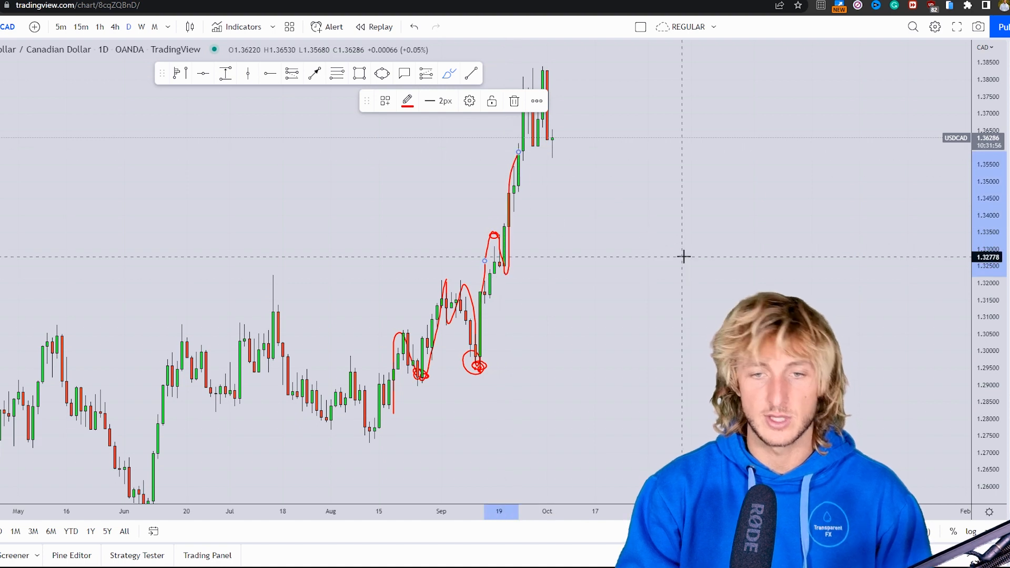
{"action": "mouse_move", "coordinate": [553, 175]}
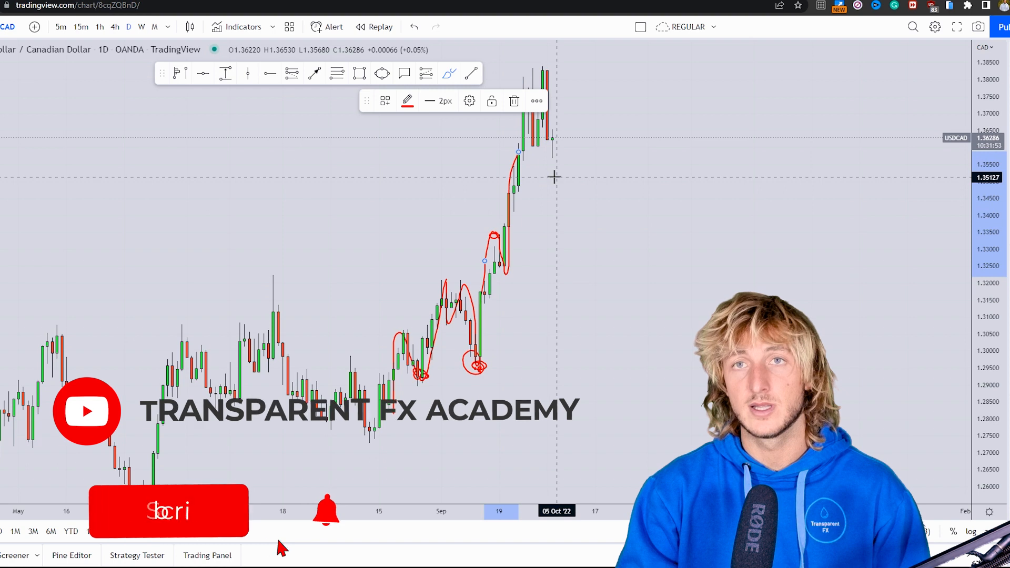
{"action": "left_click", "coordinate": [168, 511]}
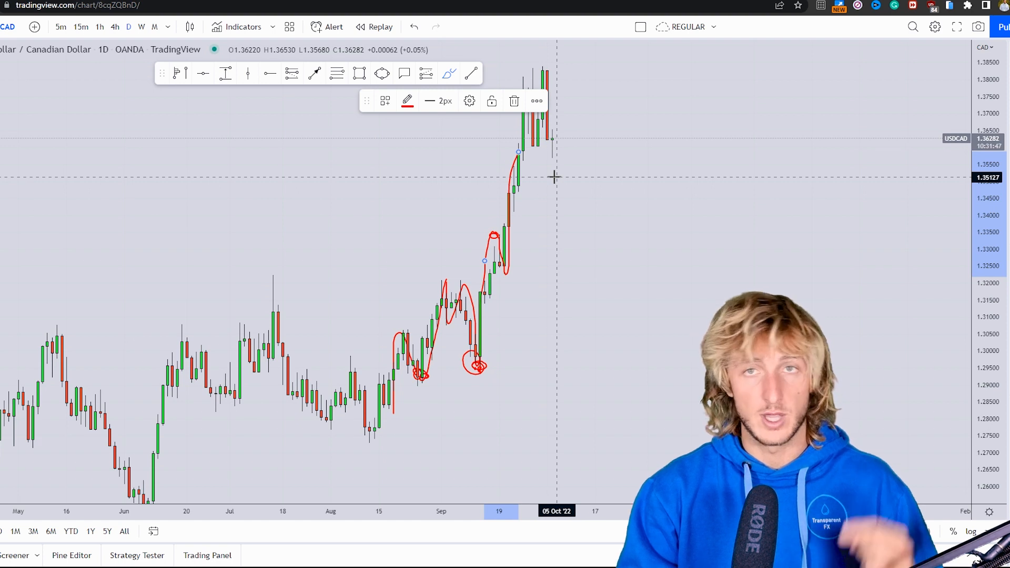
{"action": "left_click", "coordinate": [414, 26]}
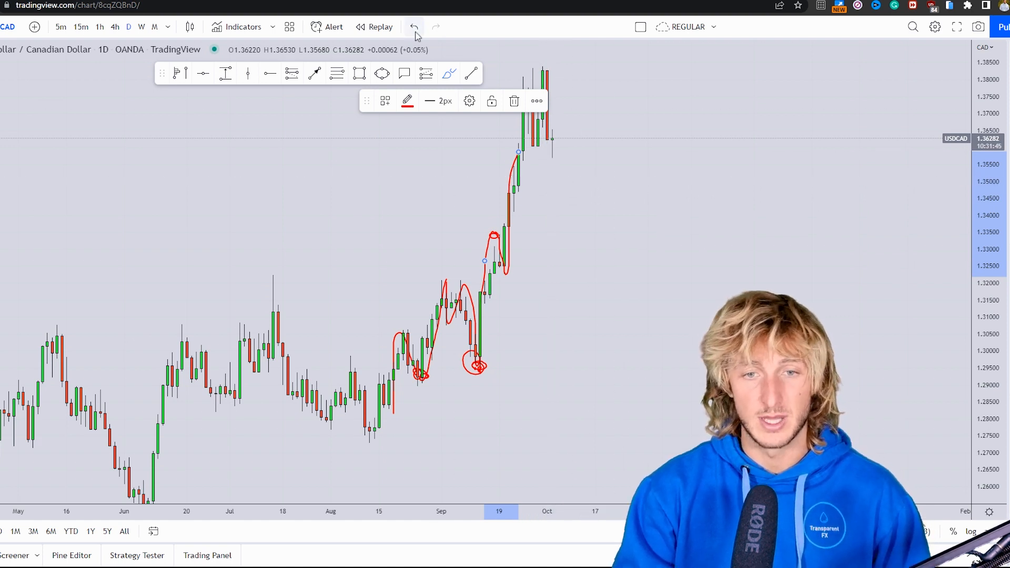
Step: Undo stray double-top strokes, delete a leftover sketch, and finish the 1.36 neckline
{"action": "left_click", "coordinate": [413, 26]}
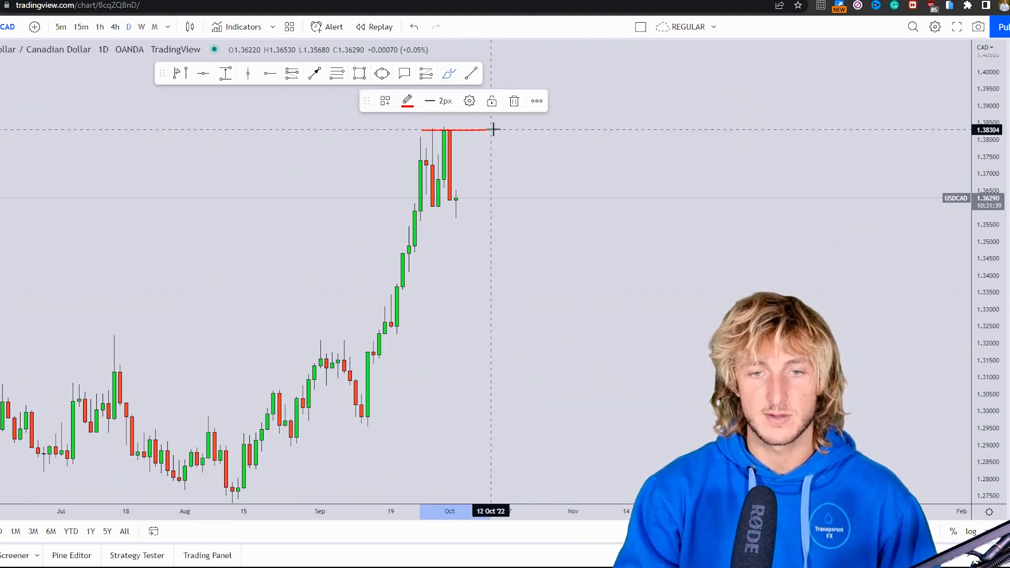
{"action": "mouse_move", "coordinate": [515, 101]}
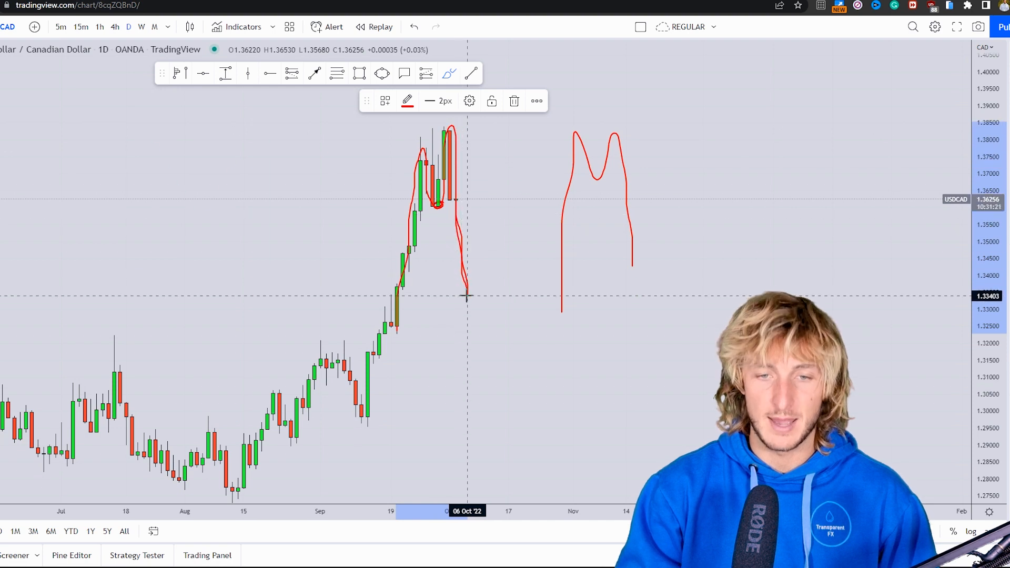
{"action": "left_click", "coordinate": [415, 27]}
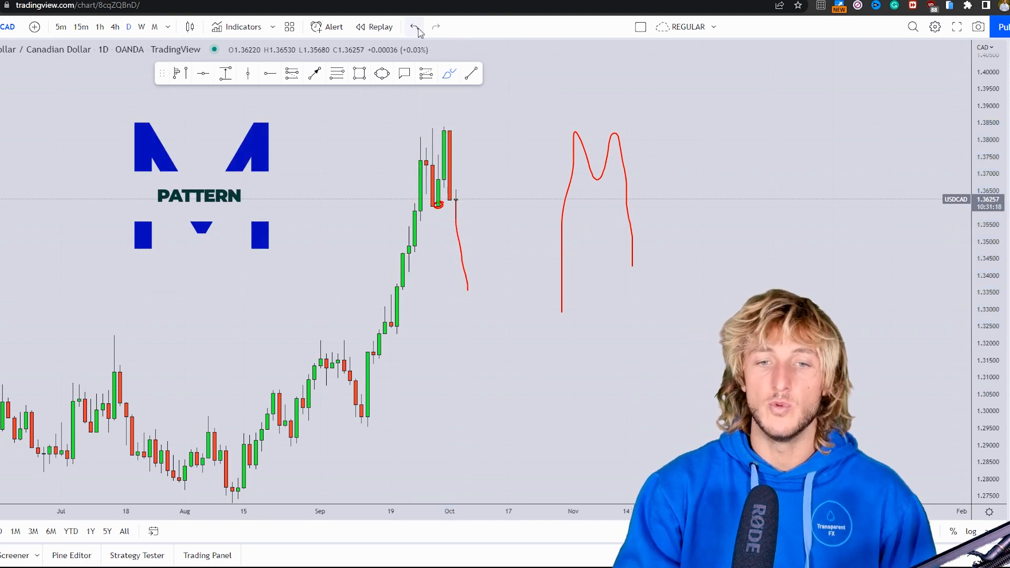
{"action": "left_click", "coordinate": [414, 26]}
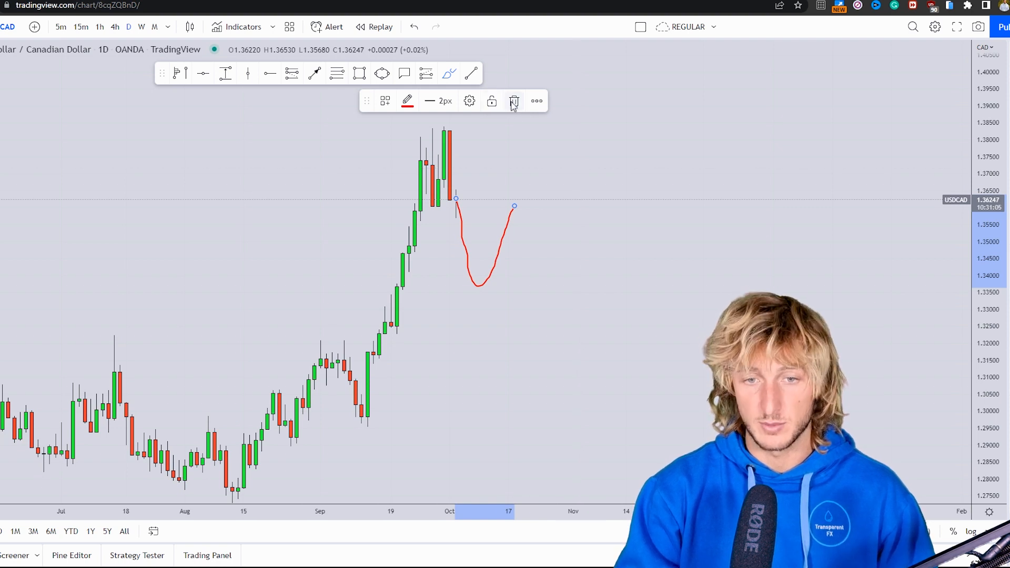
{"action": "left_click", "coordinate": [514, 101]}
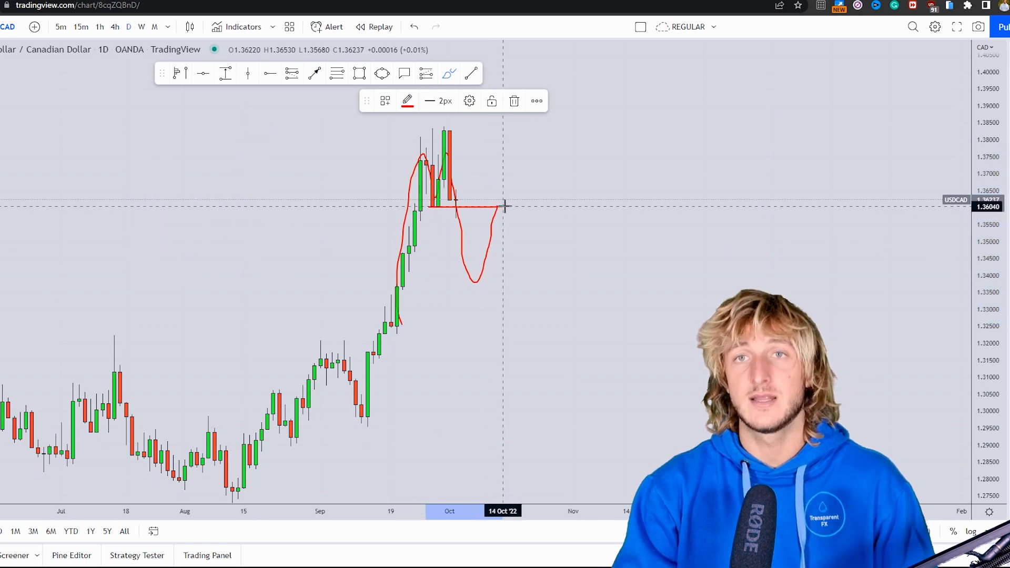
{"action": "left_click", "coordinate": [414, 26]}
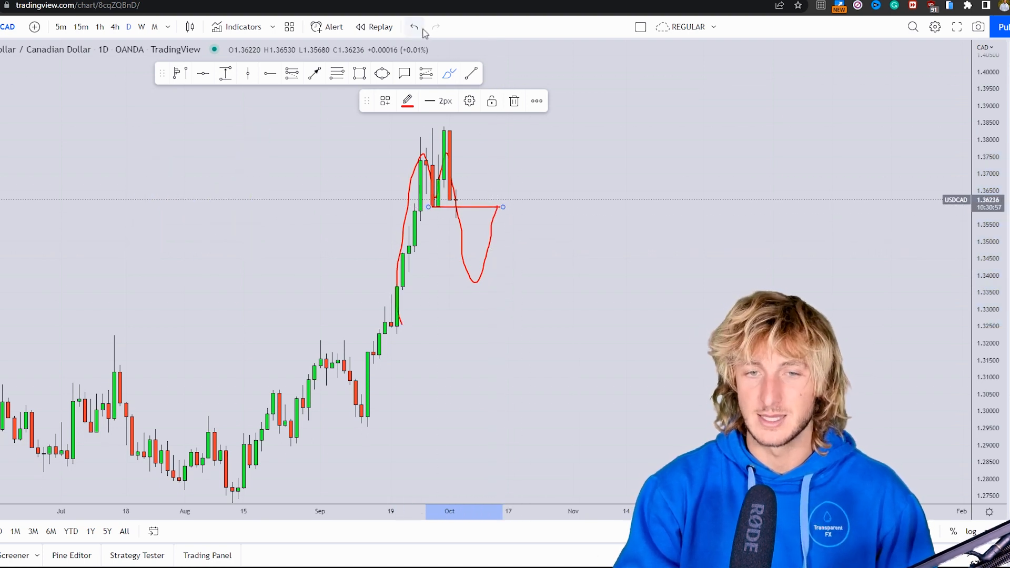
{"action": "left_click", "coordinate": [413, 26]}
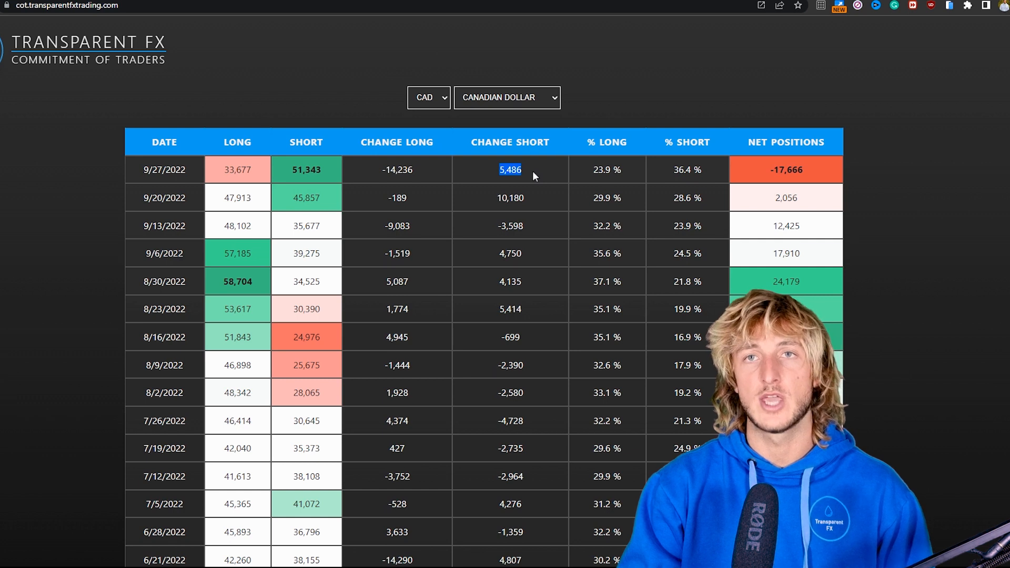
Step: Highlight the 9/27/2022 Canadian dollar long change of -14,236
{"action": "left_click", "coordinate": [397, 169]}
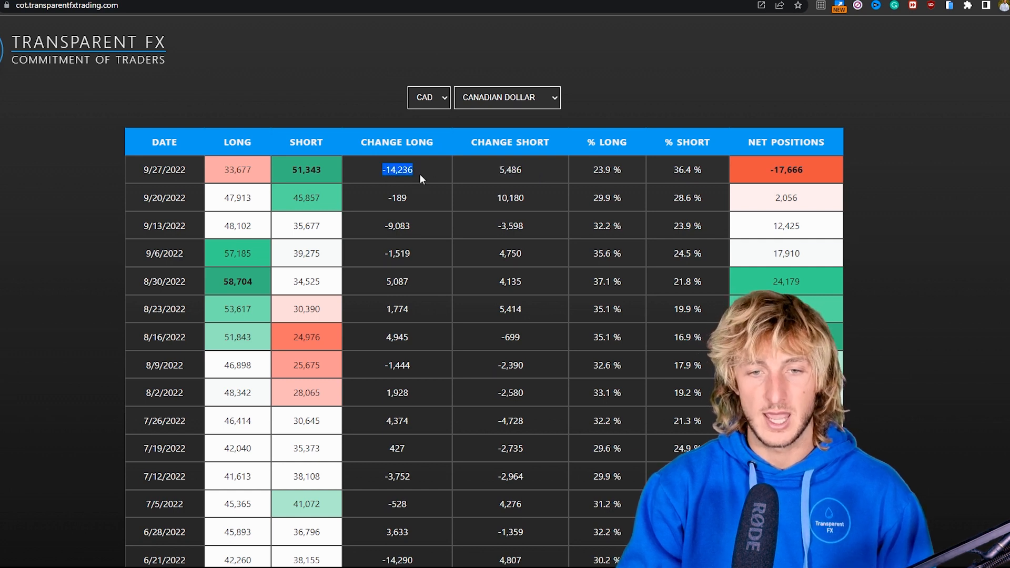
{"action": "mouse_move", "coordinate": [416, 187]}
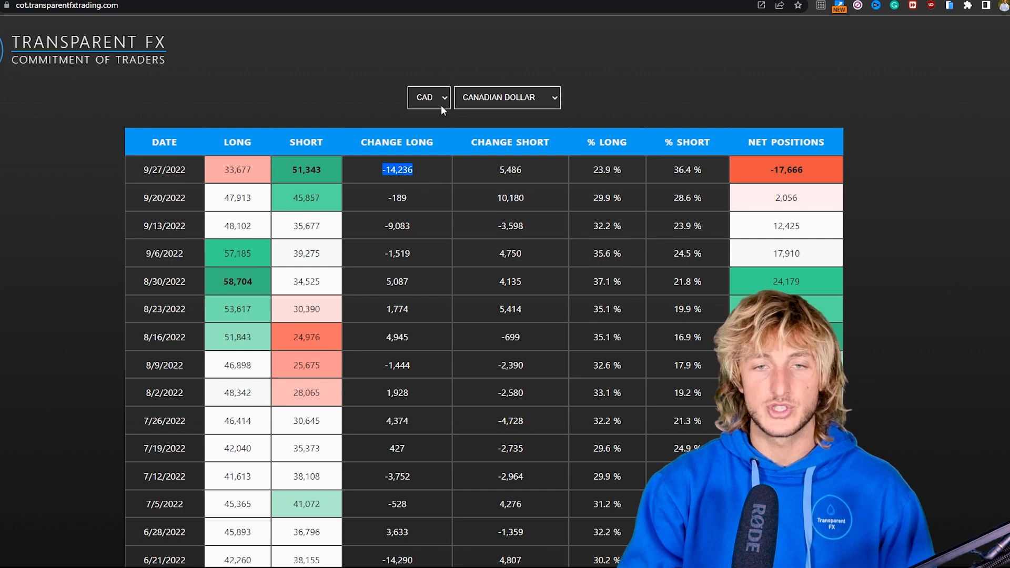
{"action": "mouse_move", "coordinate": [419, 117]}
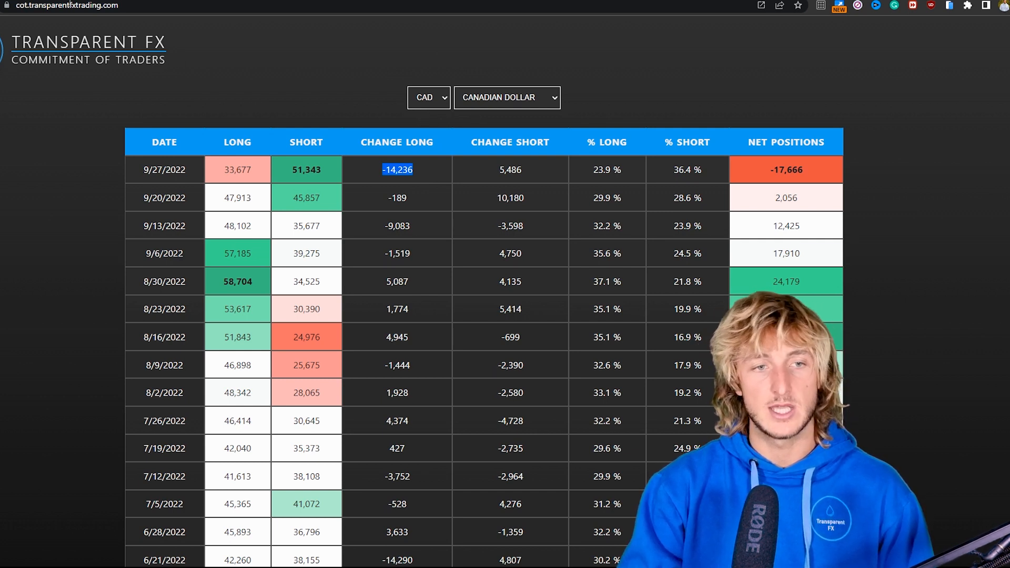
{"action": "mouse_move", "coordinate": [357, 75]}
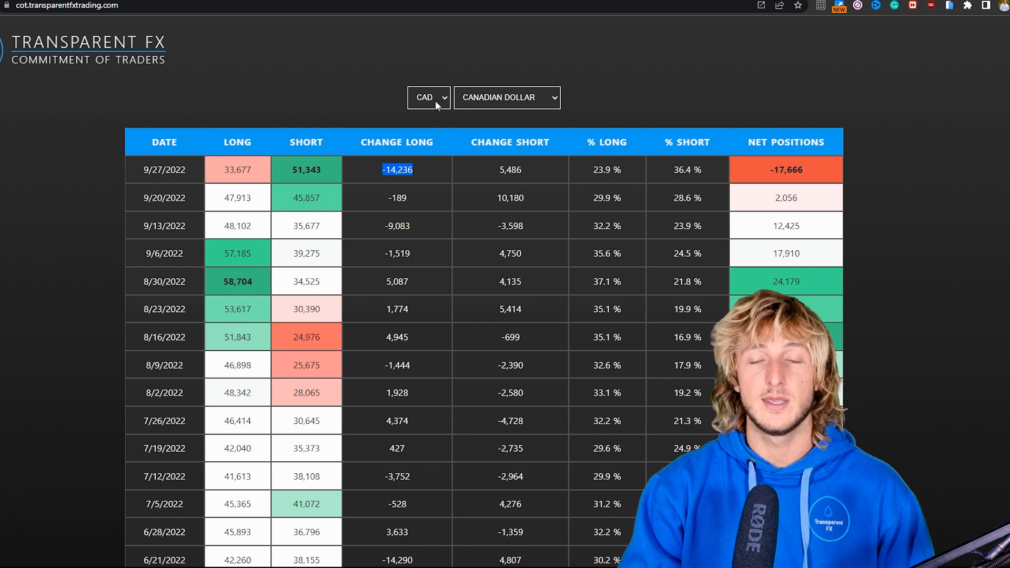
{"action": "mouse_move", "coordinate": [440, 148]}
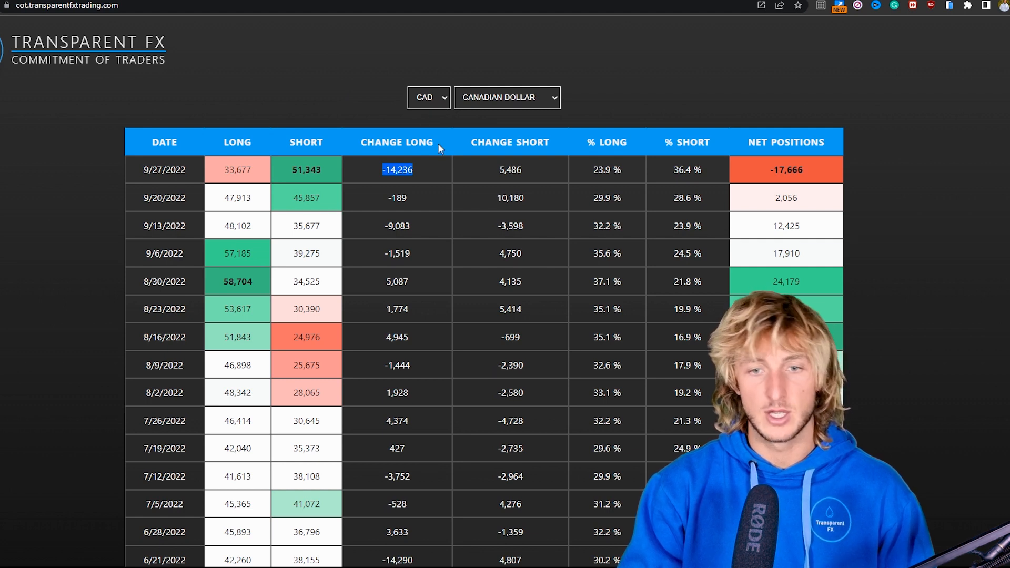
{"action": "mouse_move", "coordinate": [557, 182]}
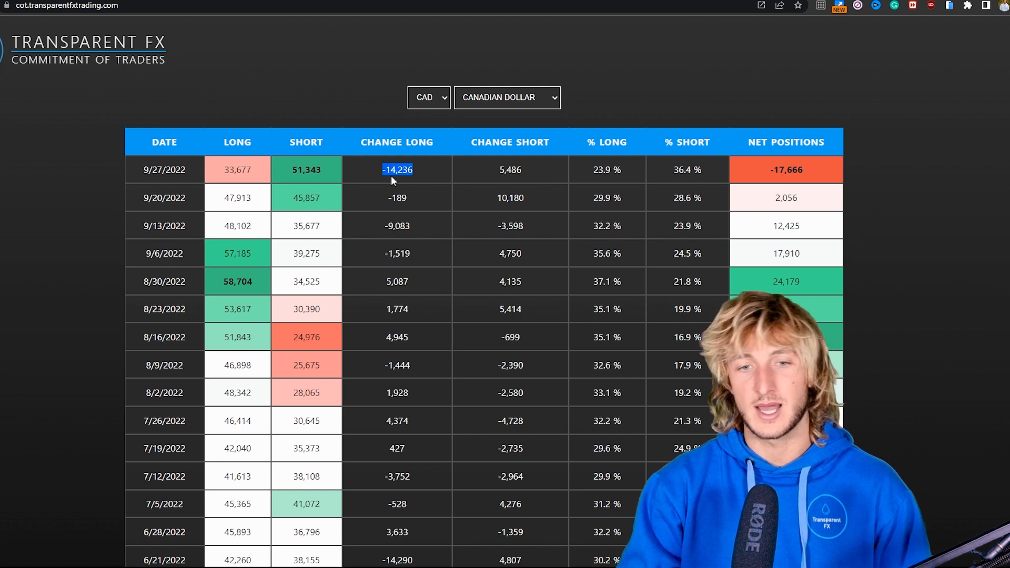
{"action": "mouse_move", "coordinate": [436, 177]}
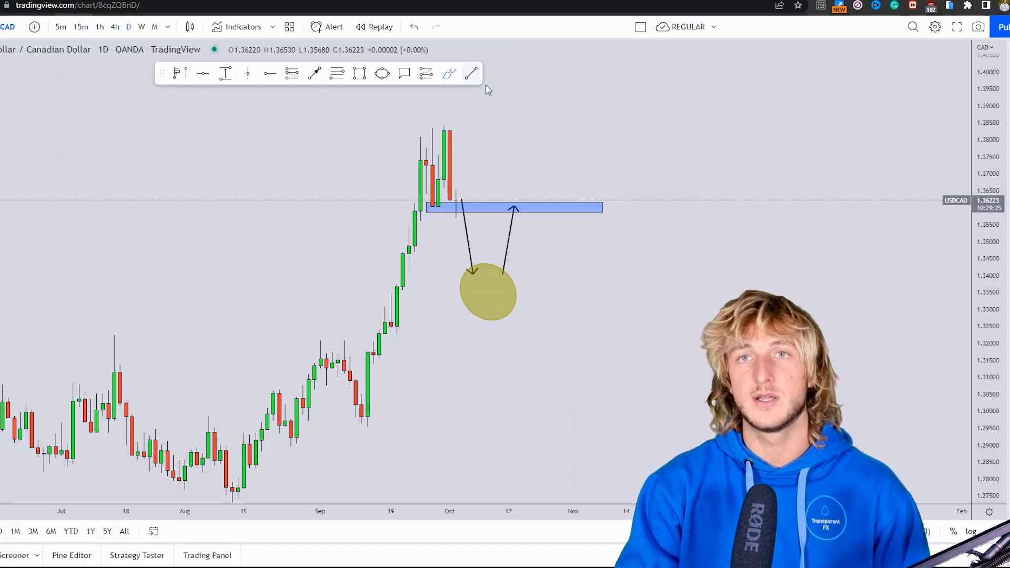
{"action": "mouse_move", "coordinate": [513, 95]}
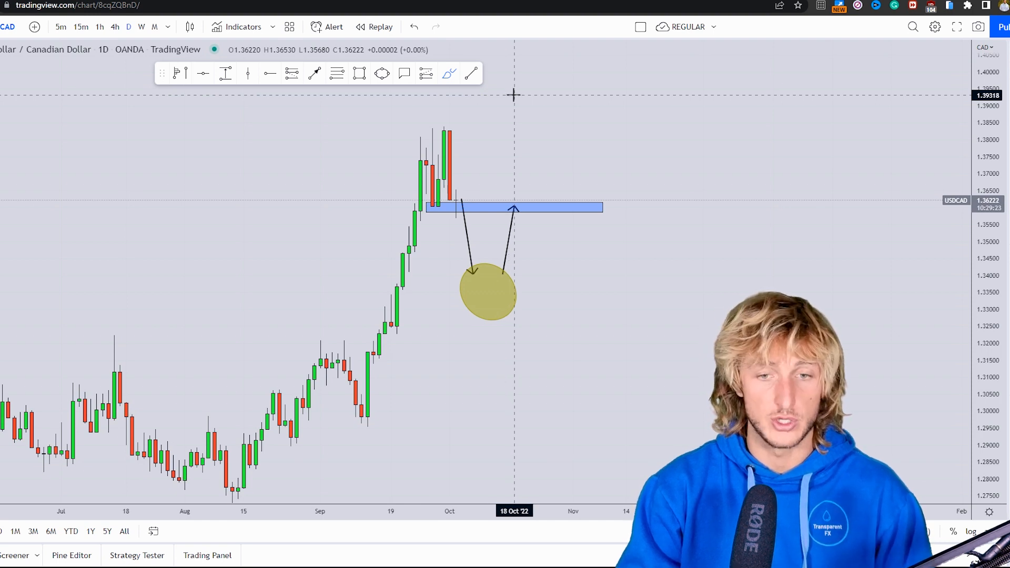
{"action": "mouse_move", "coordinate": [479, 289]}
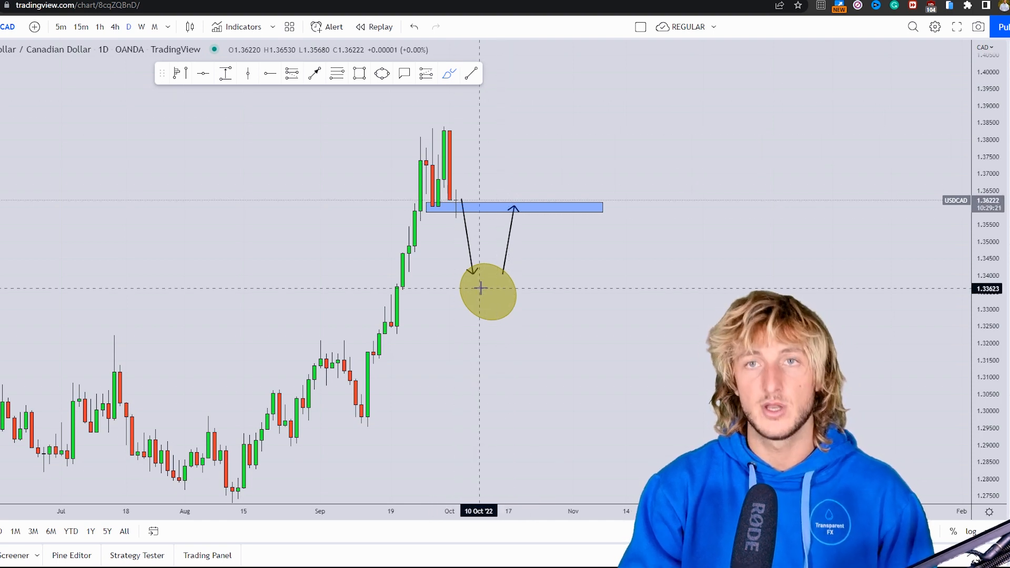
{"action": "mouse_move", "coordinate": [516, 222]}
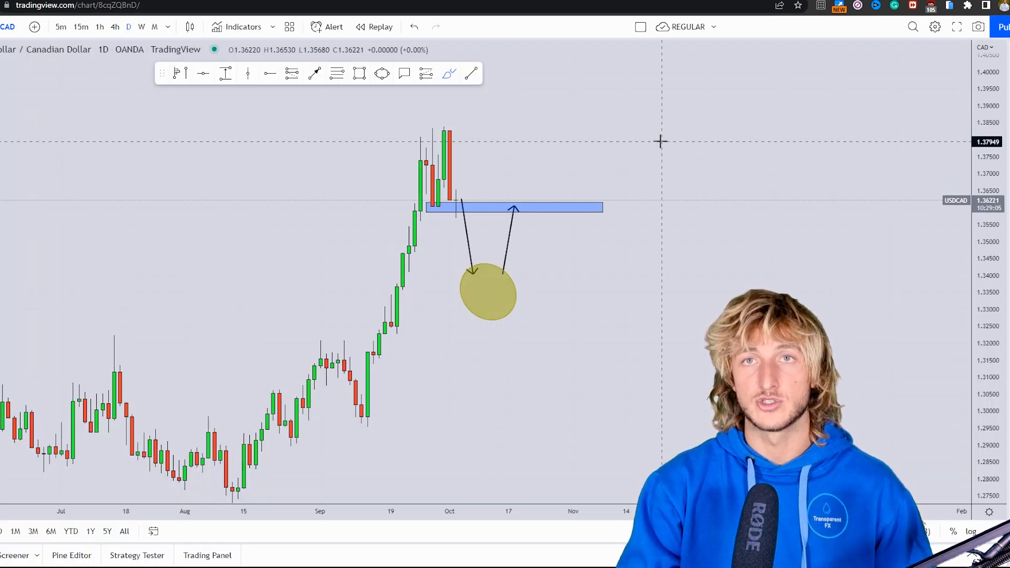
{"action": "mouse_move", "coordinate": [633, 140]}
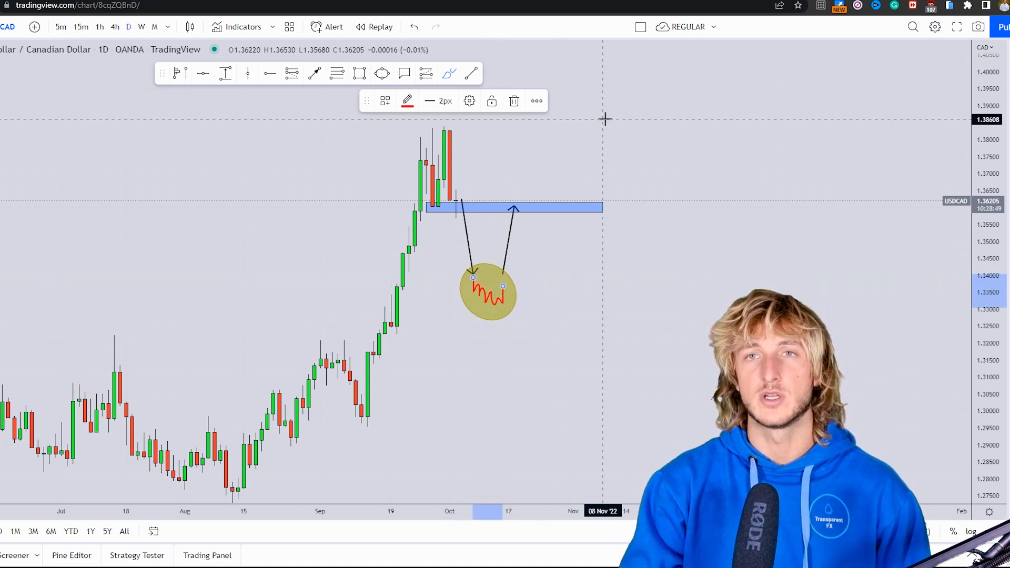
{"action": "mouse_move", "coordinate": [565, 258]}
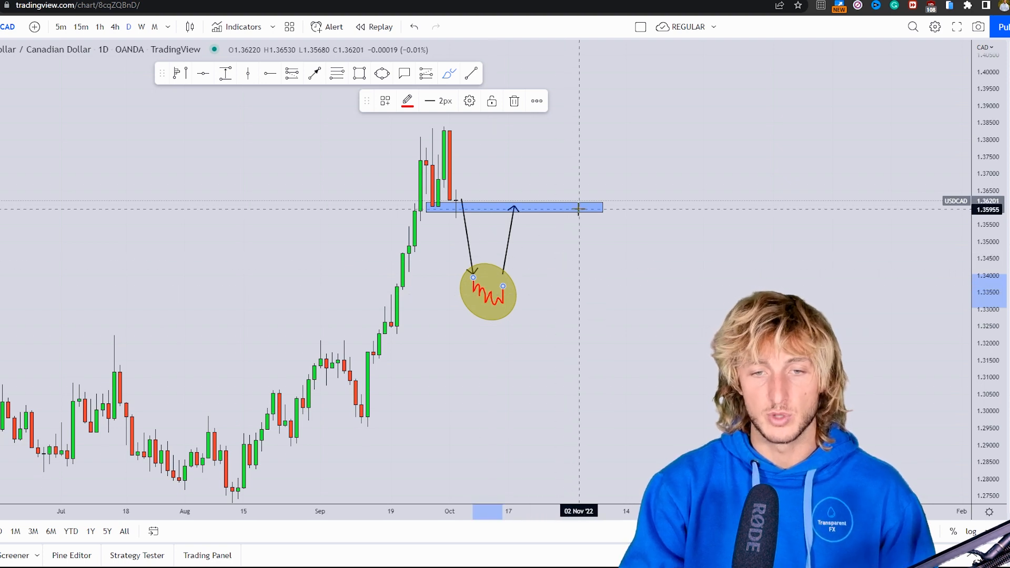
{"action": "mouse_move", "coordinate": [603, 170]}
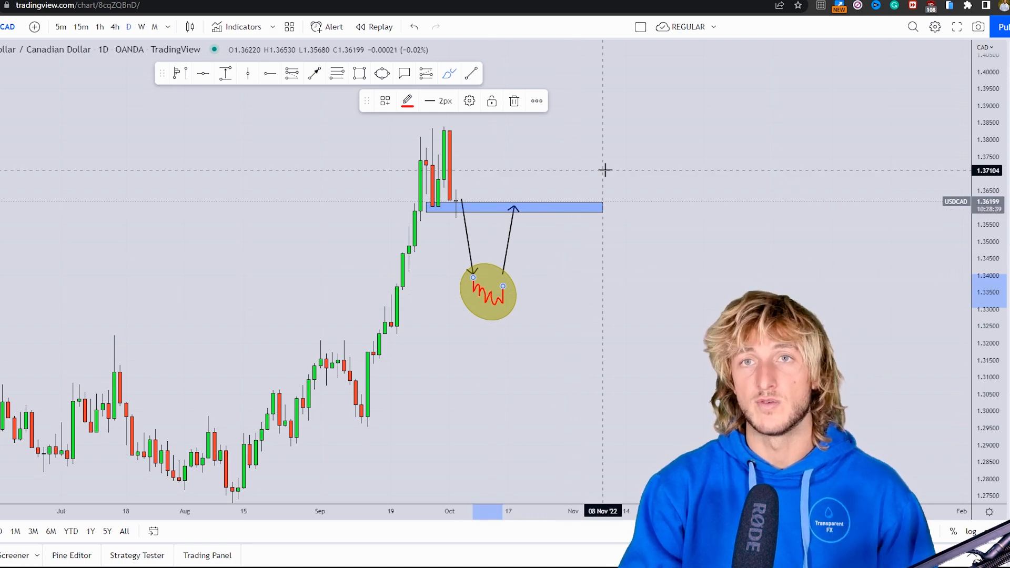
{"action": "mouse_move", "coordinate": [507, 233]}
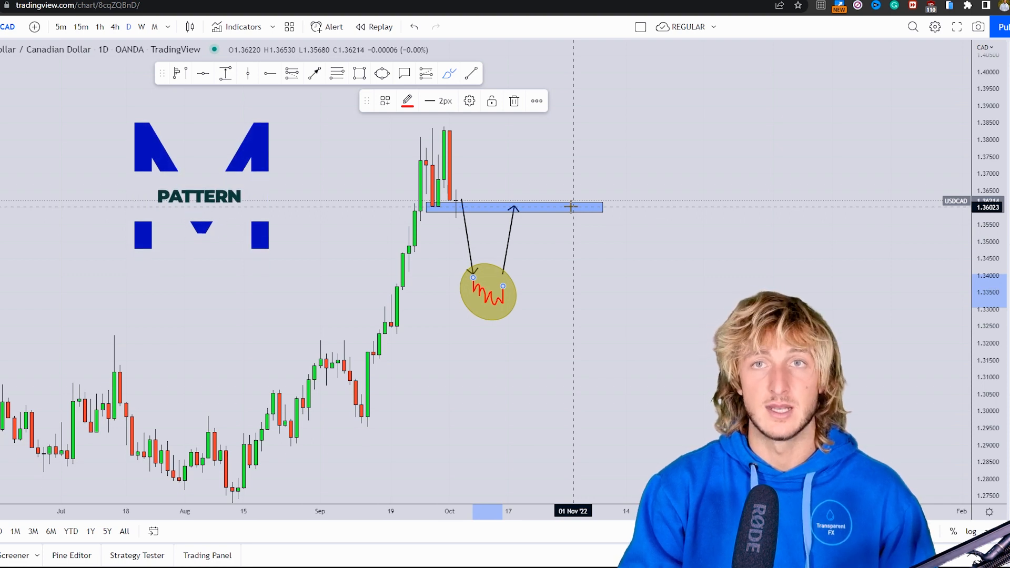
{"action": "mouse_move", "coordinate": [577, 157]}
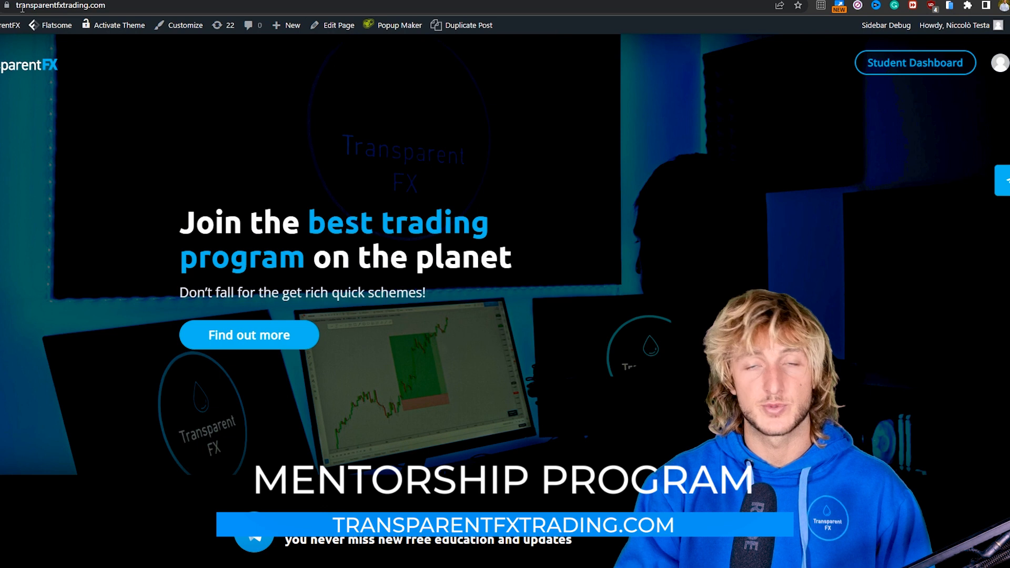
Step: Scroll down the mentorship page to the €197 lifetime-access Join Now offer
{"action": "scroll", "scroll_direction": "down", "scroll_amount": 3}
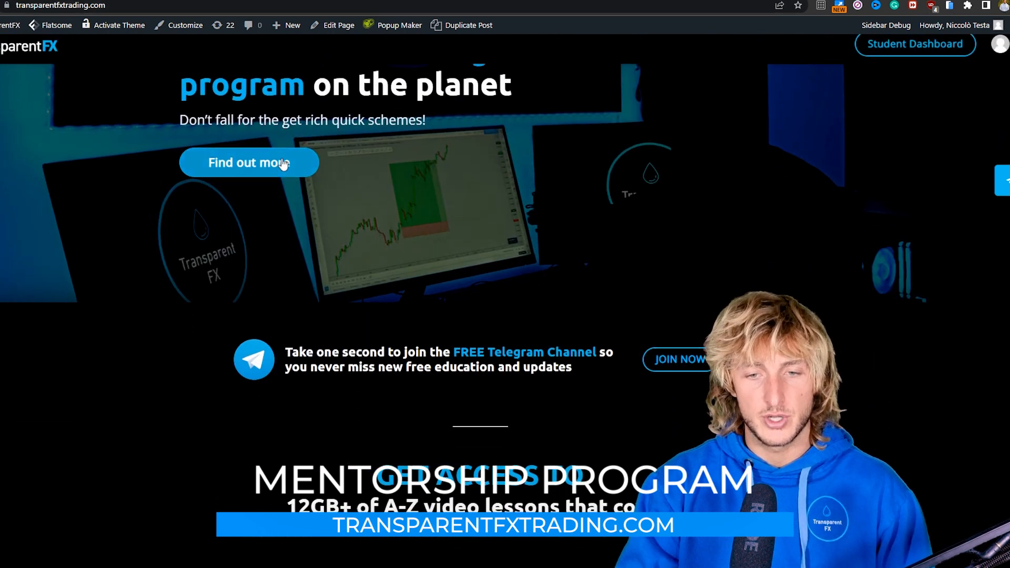
{"action": "scroll", "scroll_direction": "down", "scroll_amount": 3}
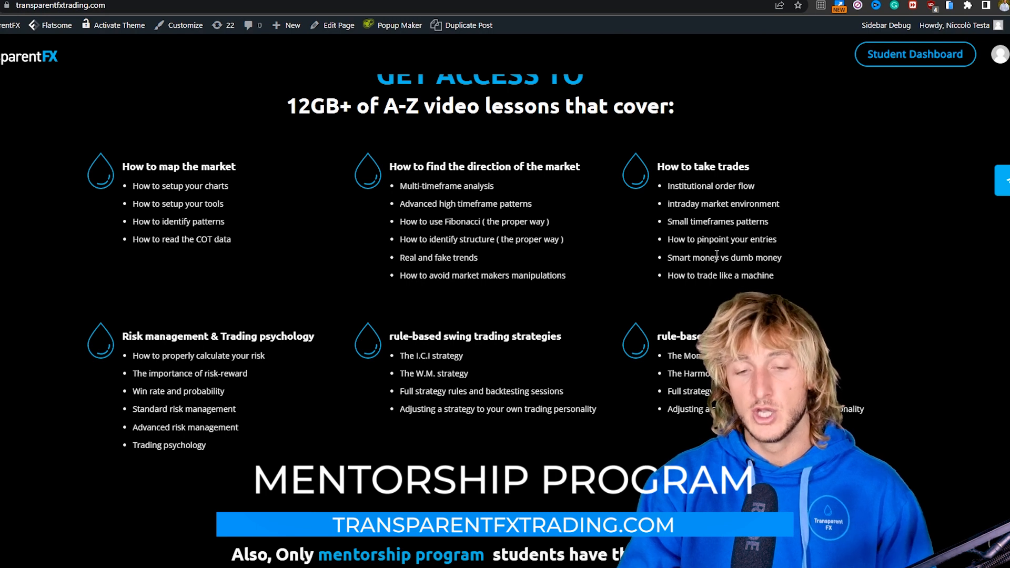
{"action": "scroll", "scroll_direction": "down", "scroll_amount": 3}
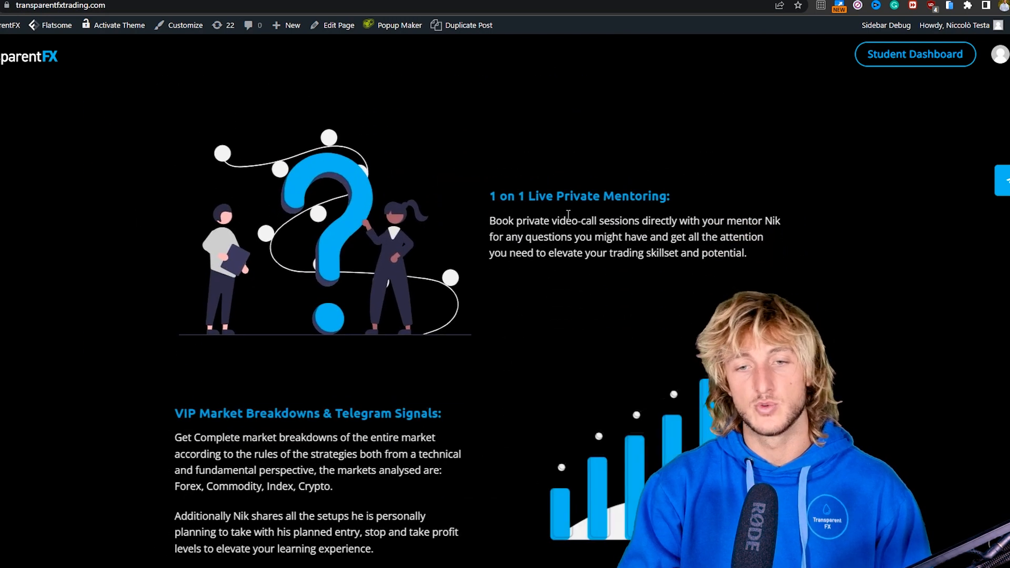
{"action": "scroll", "scroll_direction": "down", "scroll_amount": 3}
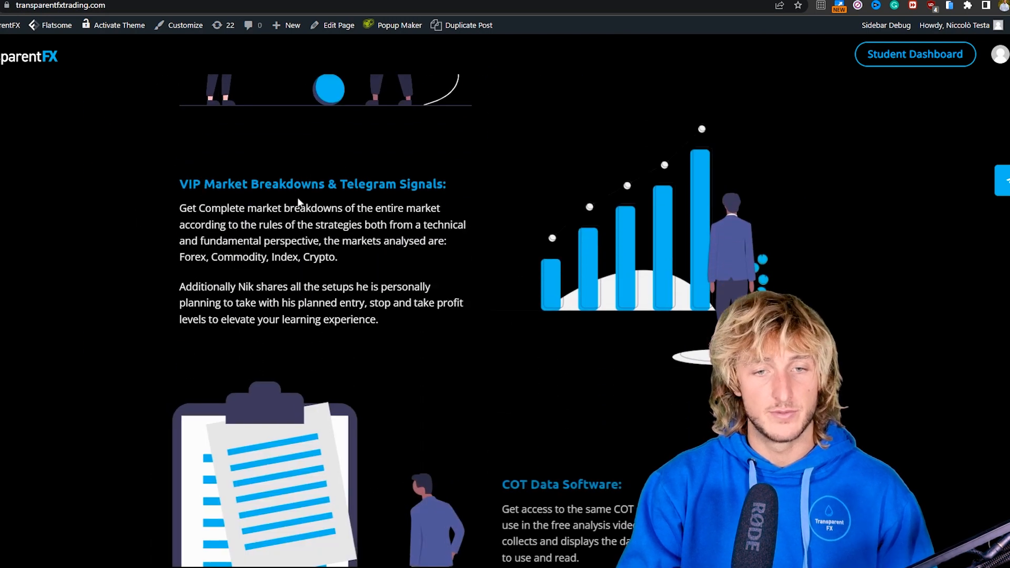
{"action": "scroll", "scroll_direction": "down", "scroll_amount": 3}
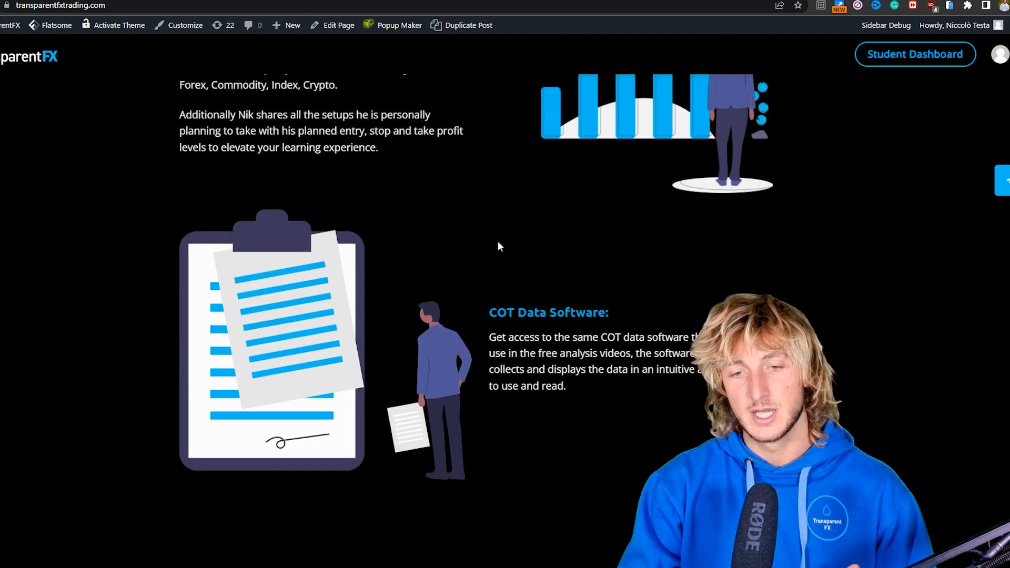
{"action": "scroll", "scroll_direction": "down", "scroll_amount": 3}
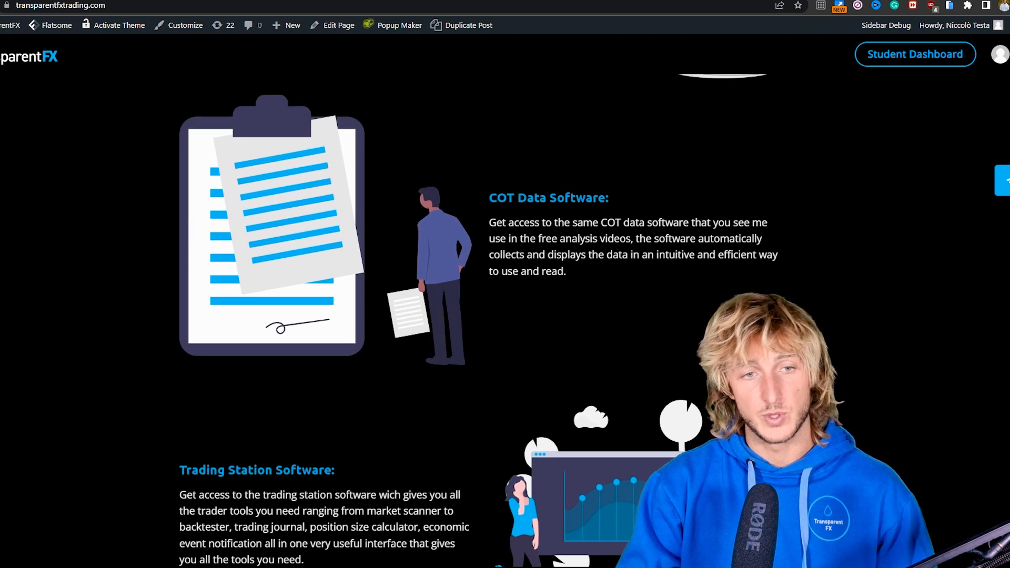
{"action": "scroll", "scroll_direction": "down", "scroll_amount": 3}
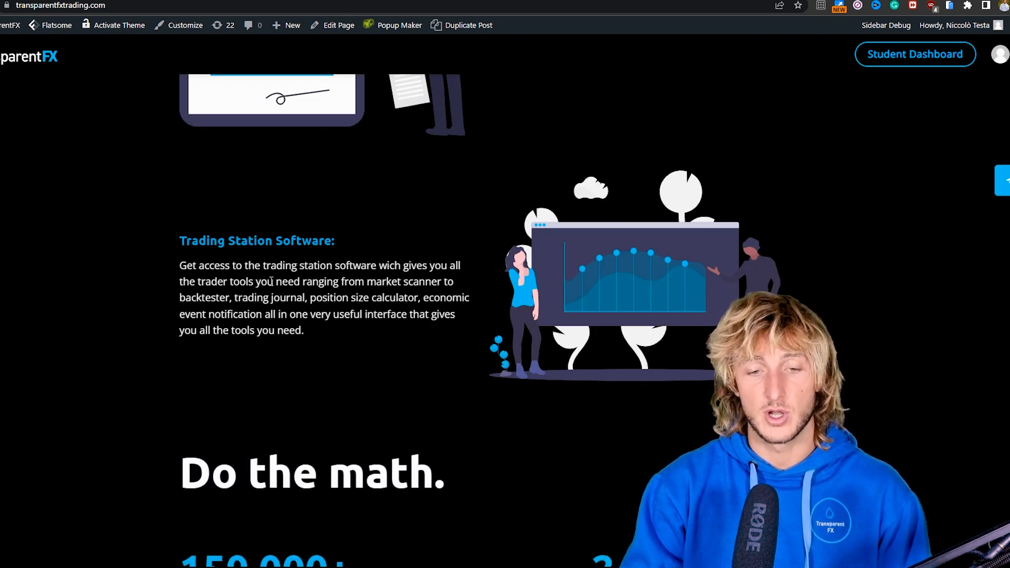
{"action": "scroll", "scroll_direction": "down", "scroll_amount": 3}
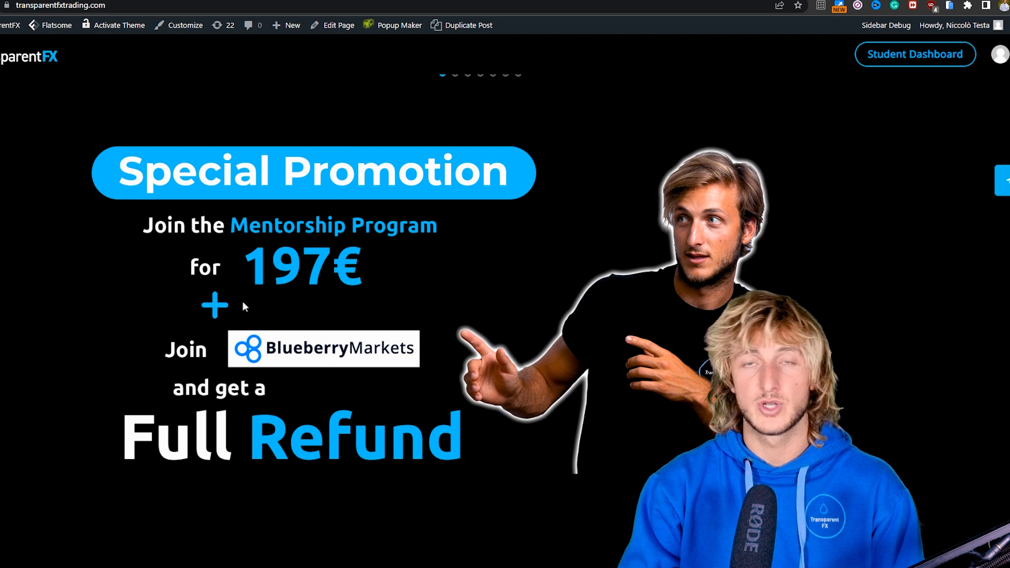
{"action": "mouse_move", "coordinate": [281, 319]}
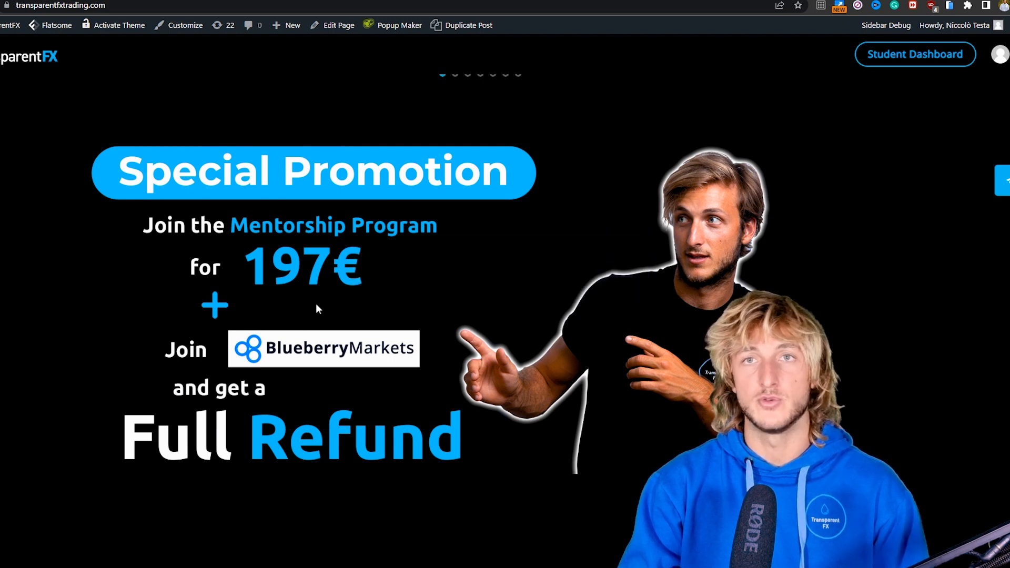
{"action": "scroll", "scroll_direction": "down", "scroll_amount": 3}
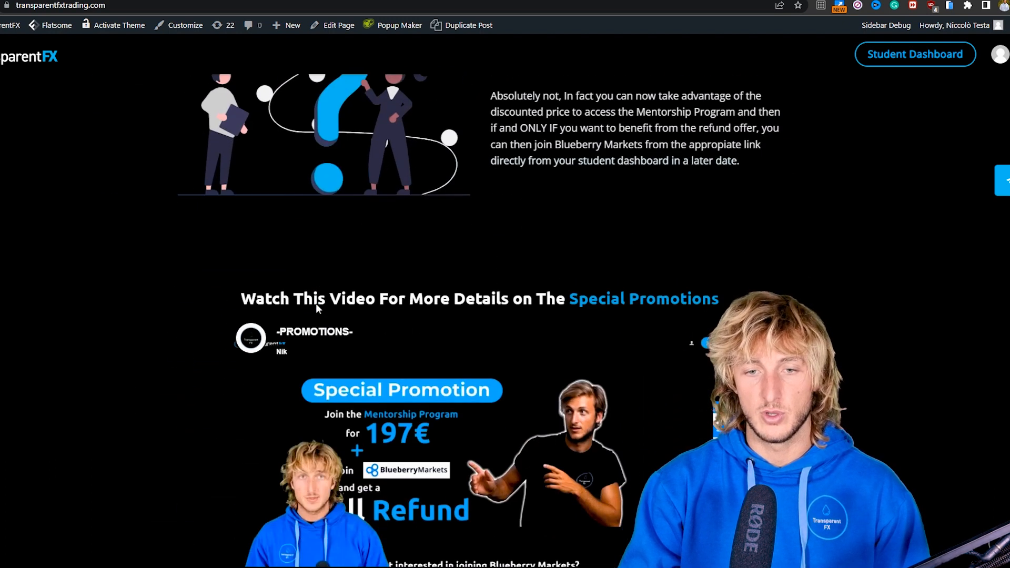
{"action": "scroll", "scroll_direction": "down", "scroll_amount": 3}
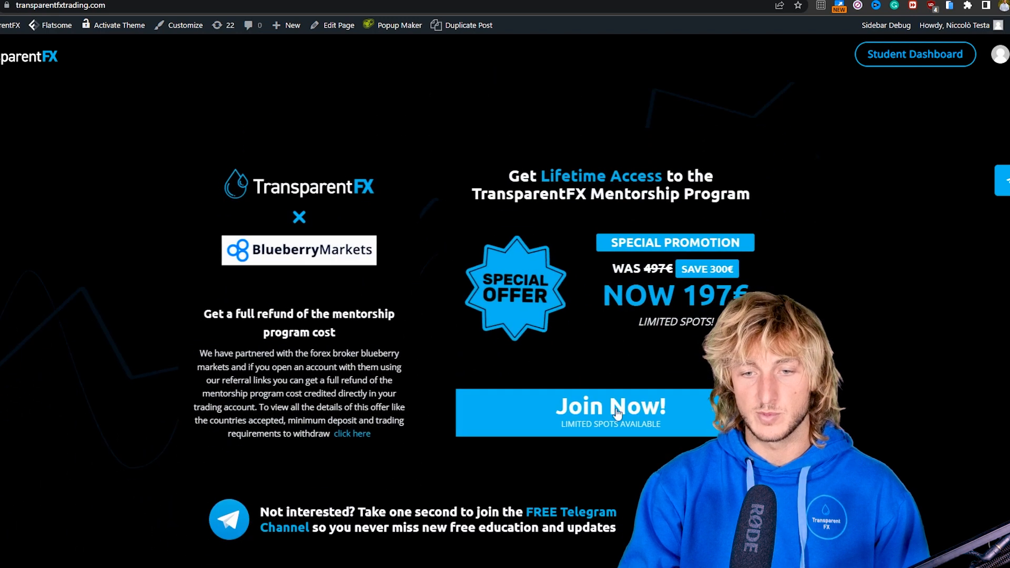